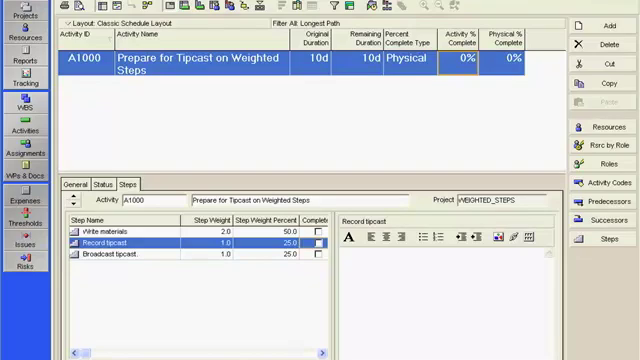
- Select the Write materials step to view its notes in the Steps tab
click(120, 226)
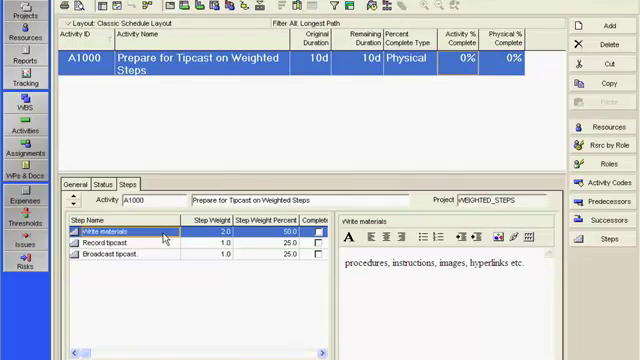
mouse_move(138, 306)
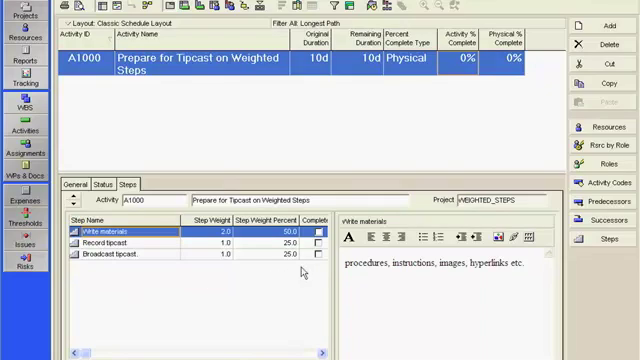
mouse_move(308, 262)
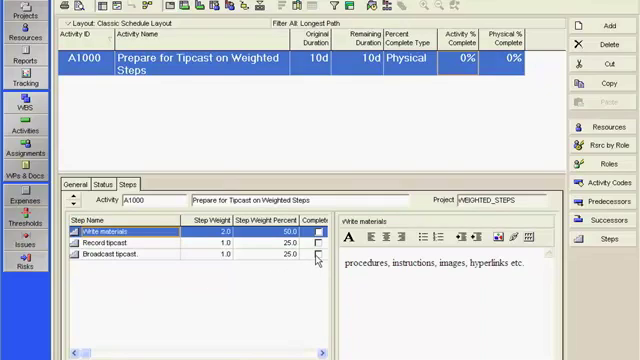
mouse_move(243, 305)
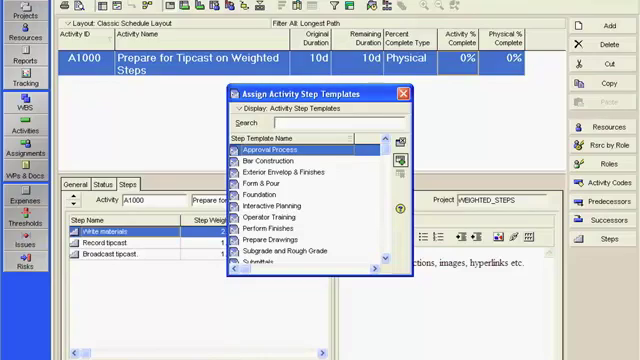
mouse_move(330, 178)
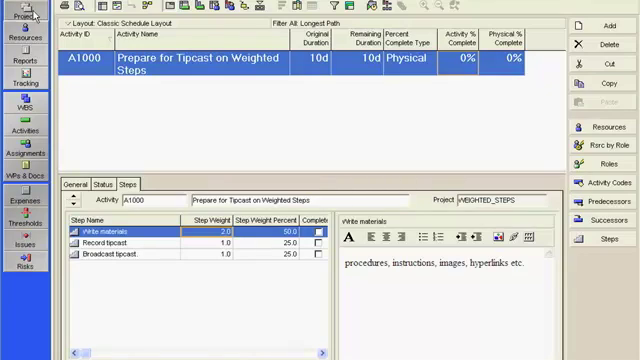
- Set WEIGHTED_STEPS to calculate activity percent complete from steps and confirm the recalculation
click(28, 16)
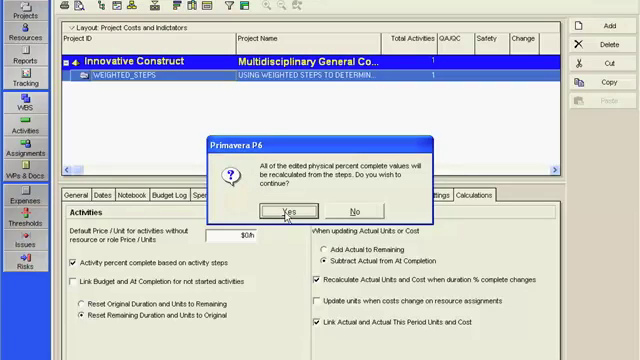
click(280, 210)
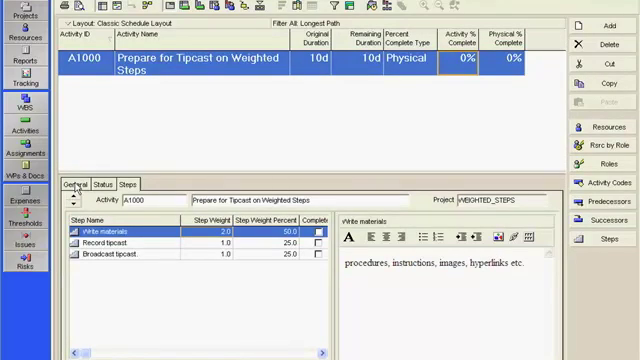
- Keep A1000's % Complete Type as Physical on the General tab
click(77, 184)
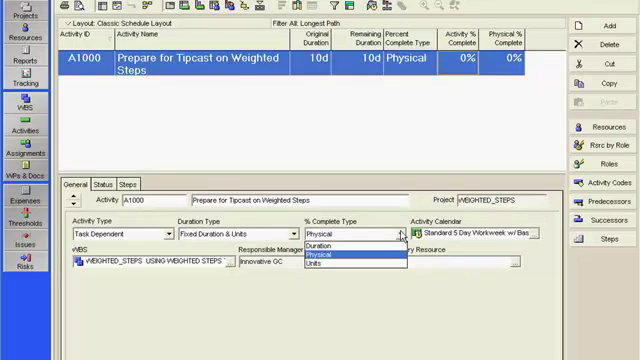
click(330, 255)
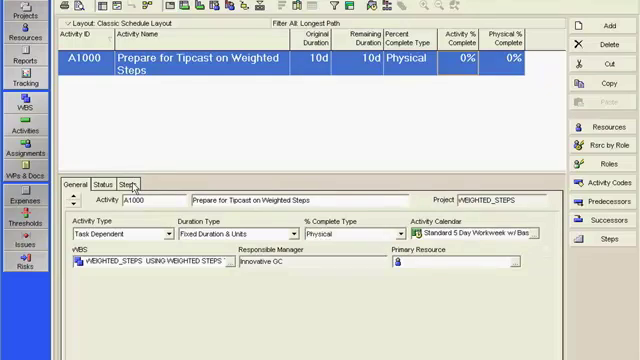
- Return to the Steps tab showing A1000's three weighted steps
click(123, 183)
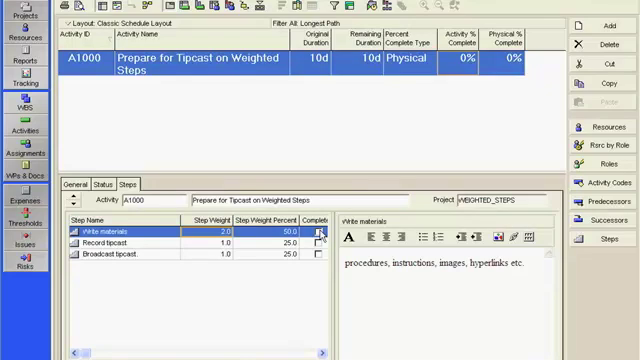
- Check Completed for Write materials and Record tipcast, reaching 75% complete
click(316, 235)
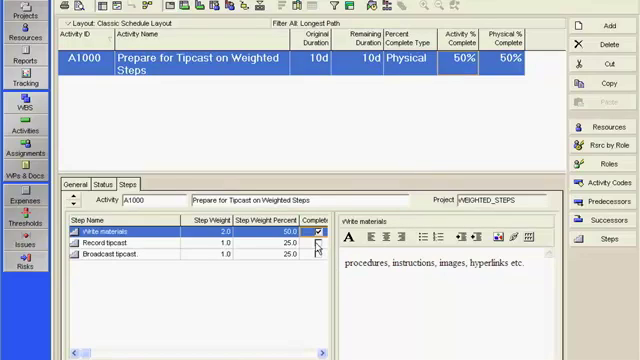
click(318, 246)
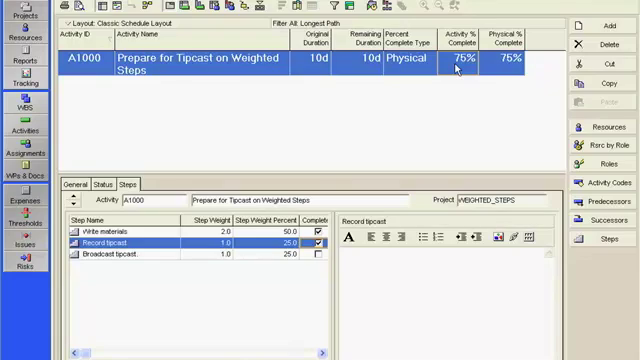
mouse_move(317, 140)
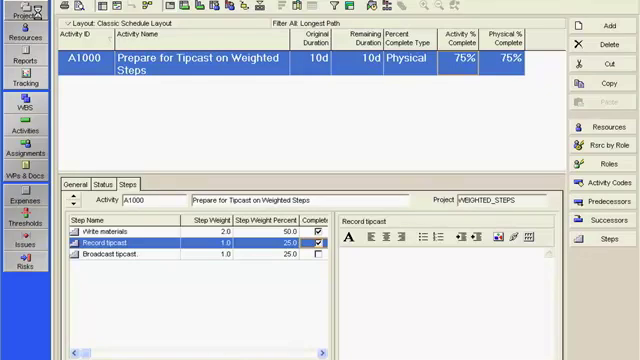
click(20, 18)
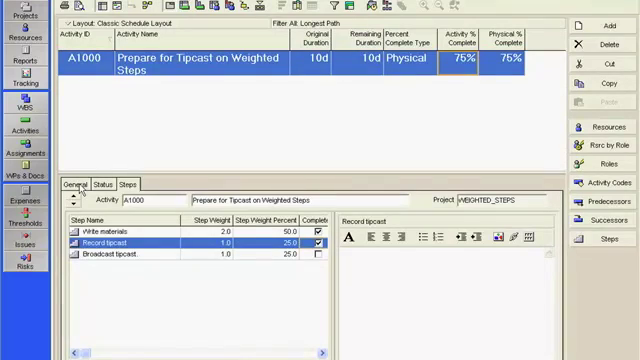
click(76, 184)
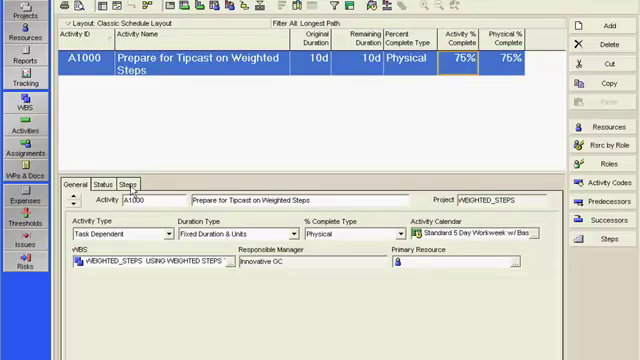
click(123, 183)
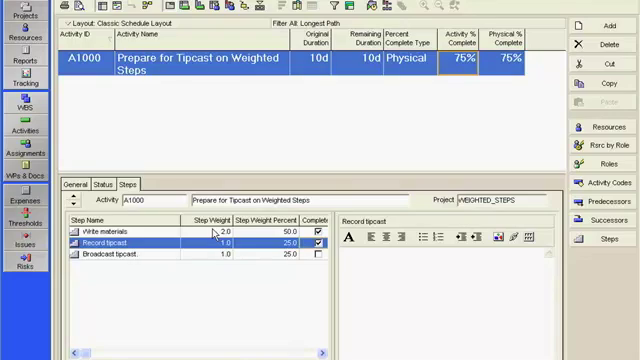
- Select Broadcast tipcast and check its Completed box, bringing A1000 to 100%
click(321, 247)
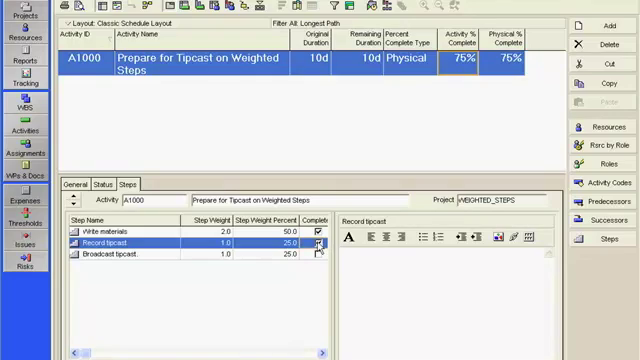
click(319, 249)
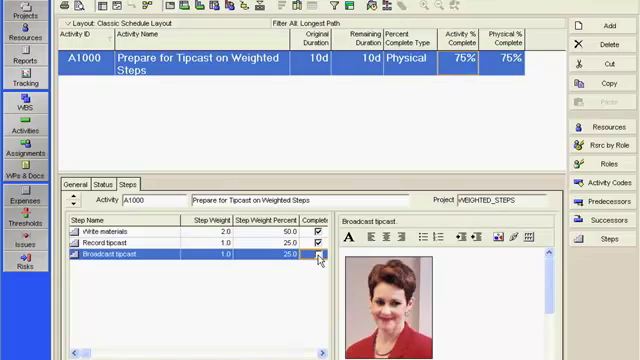
click(316, 253)
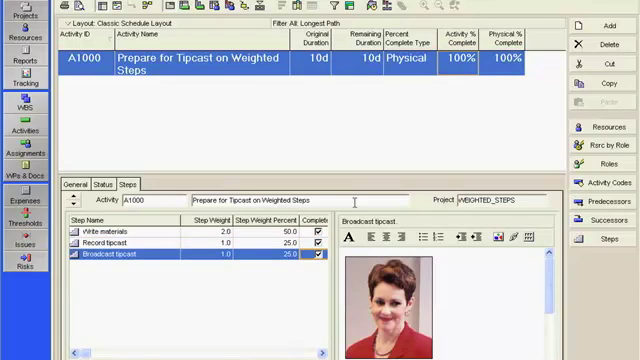